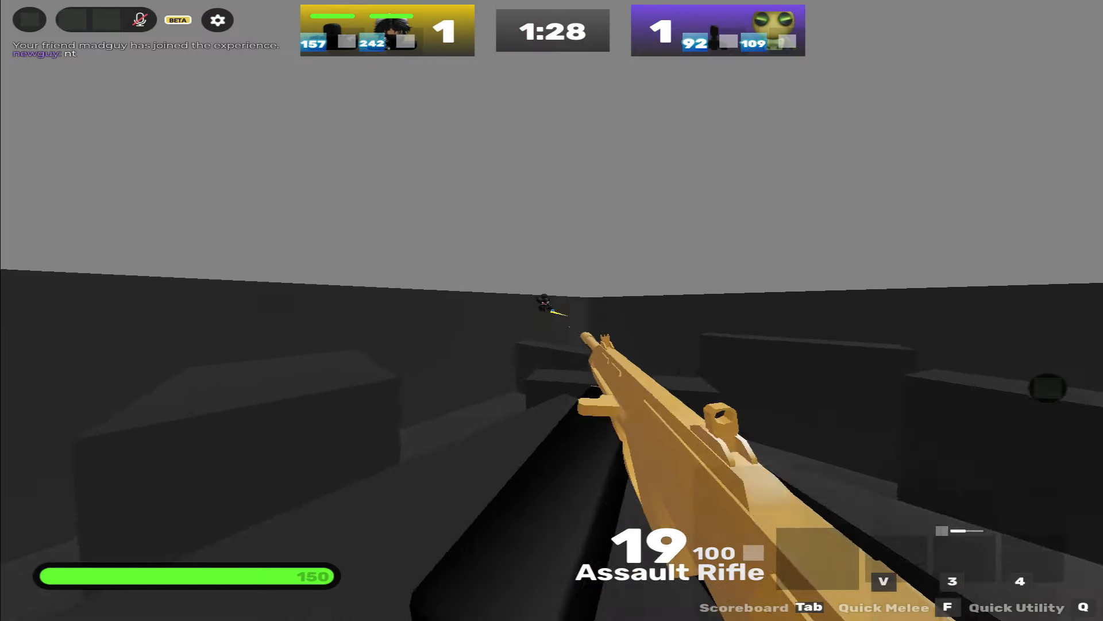
Shoot the distant opponent to win the round, bringing up the utility selection
left_click(551, 310)
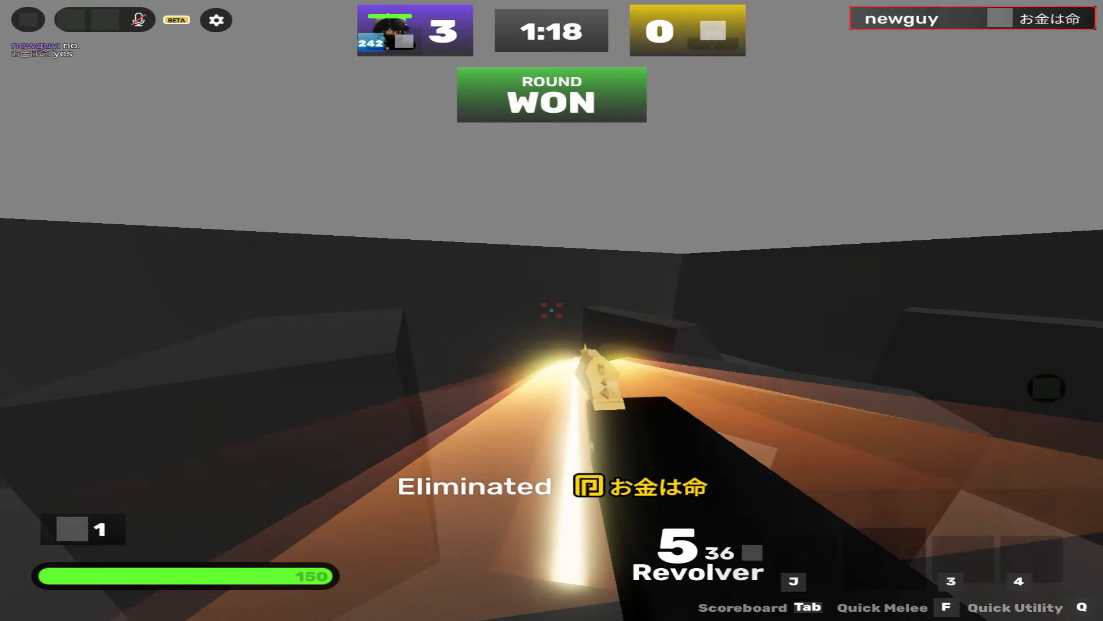
key("Escape")
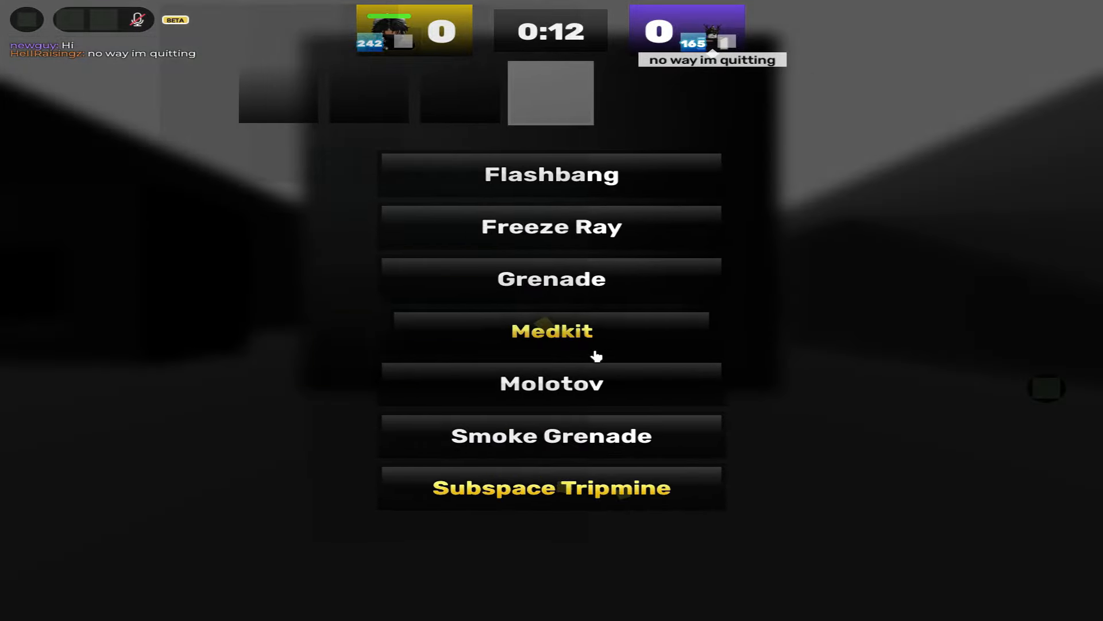
Choose a utility such as Medkit and resume the duel leading 2–0
left_click(551, 331)
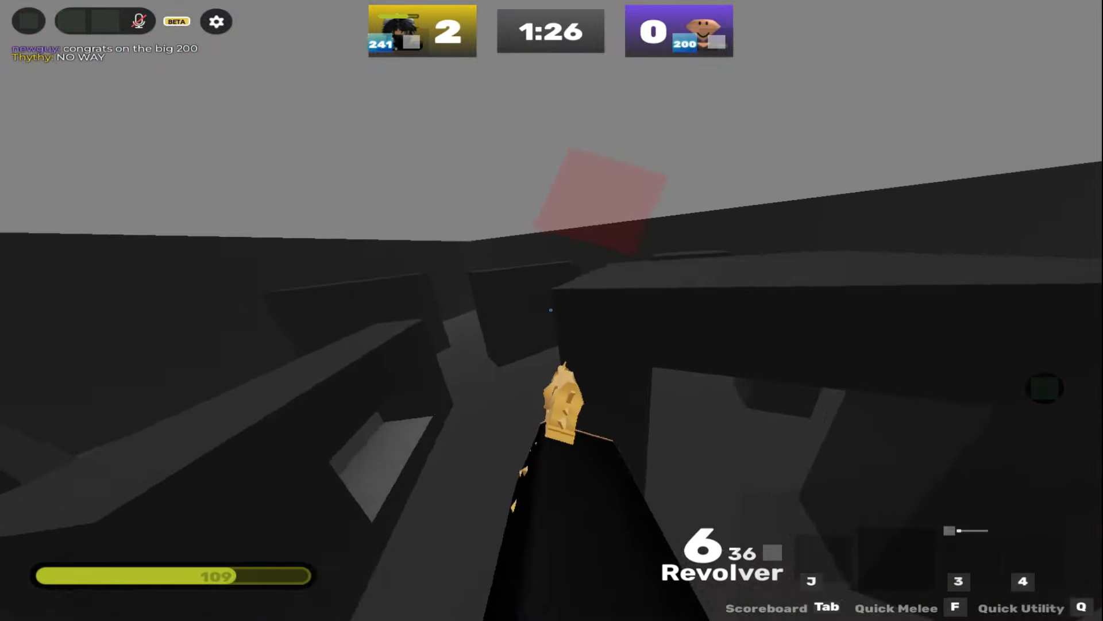
Eliminate opponents with Handgun and Revolver, typing 'LOL' in chat, to lead 5–0 and earn 10 Candy and 3 Keys
left_click(550, 309)
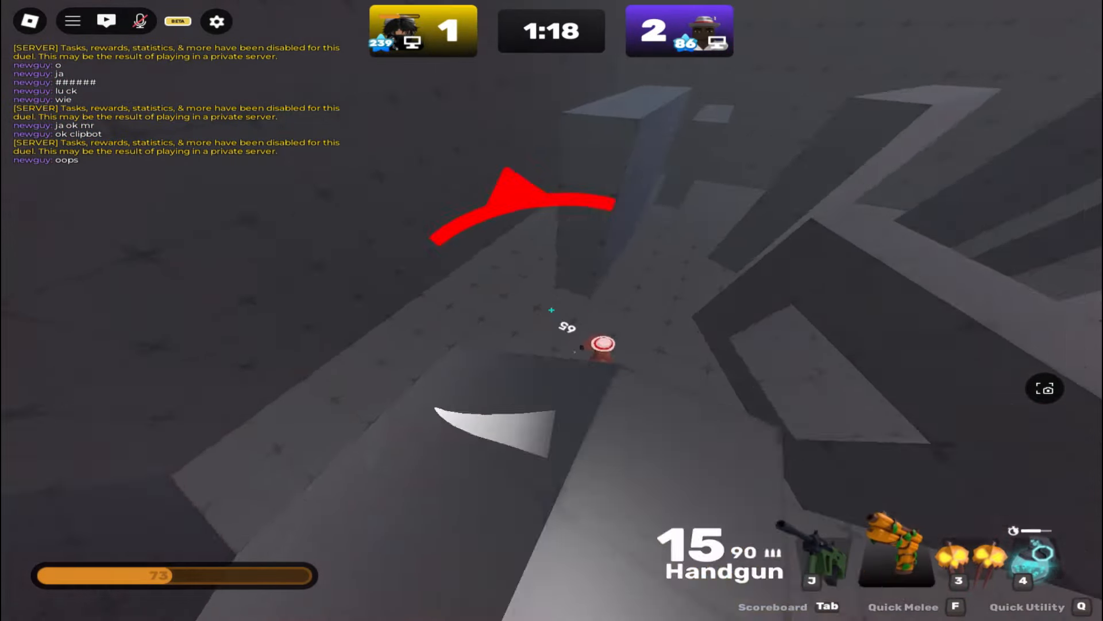
left_click(551, 310)
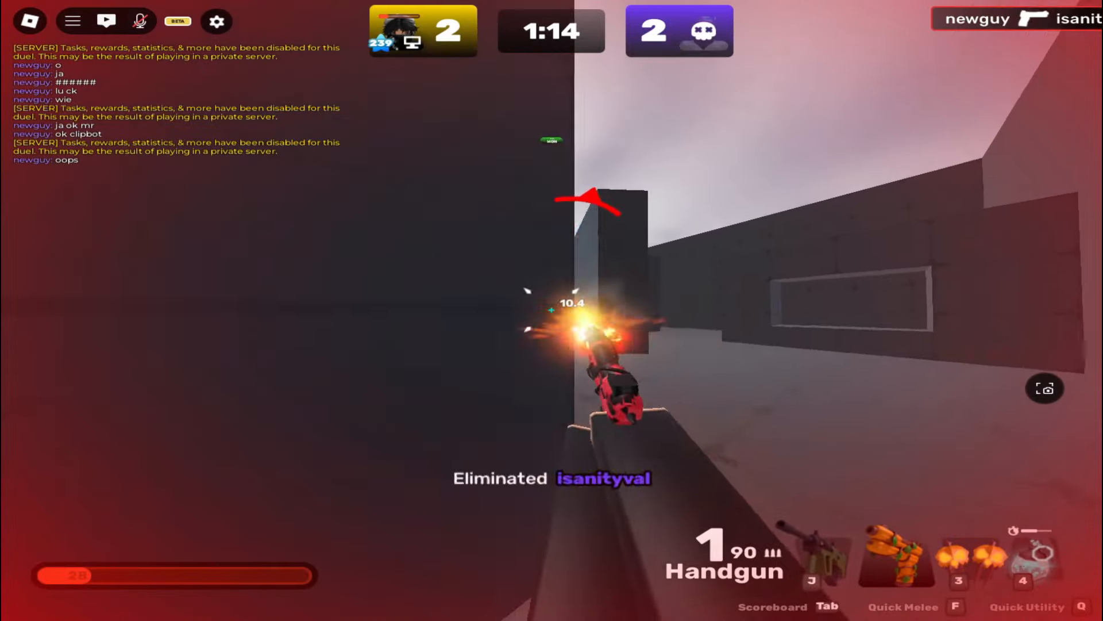
type("LOL")
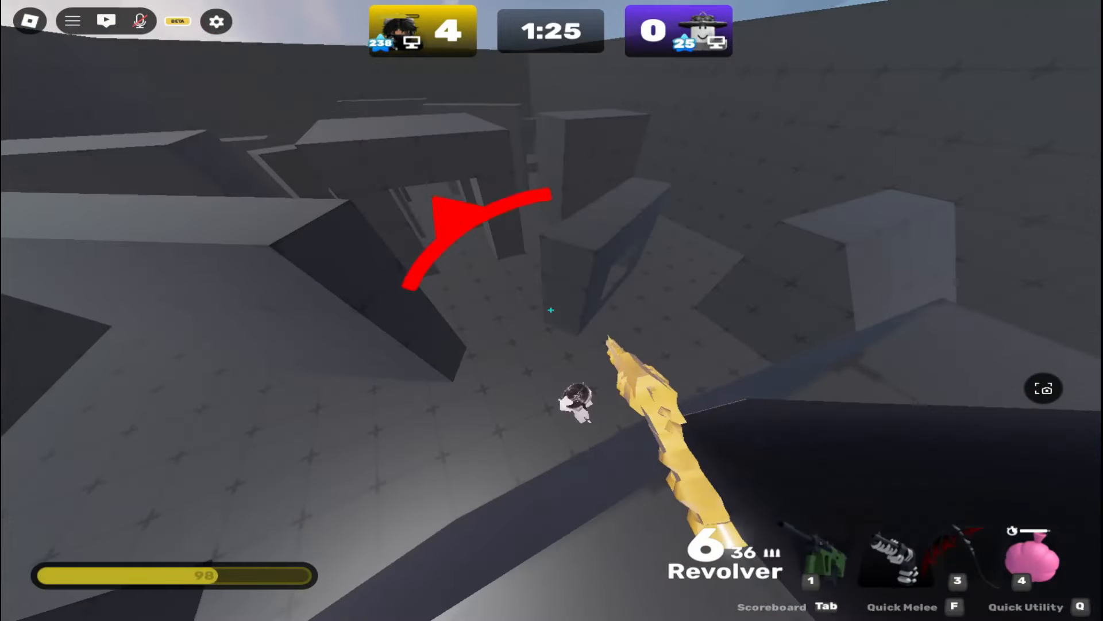
left_click(552, 311)
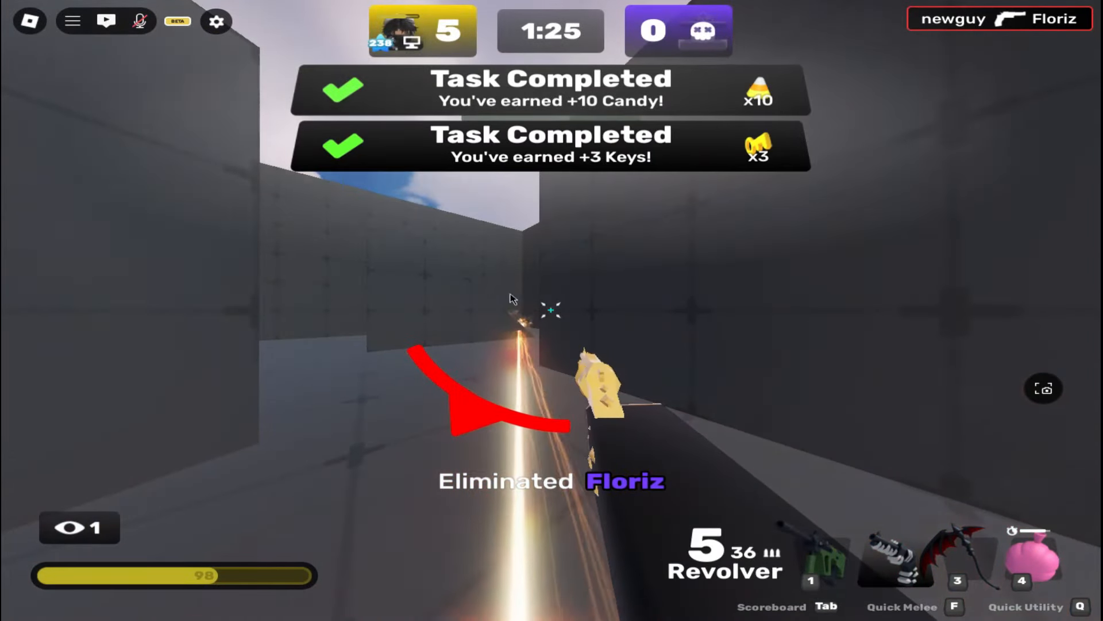